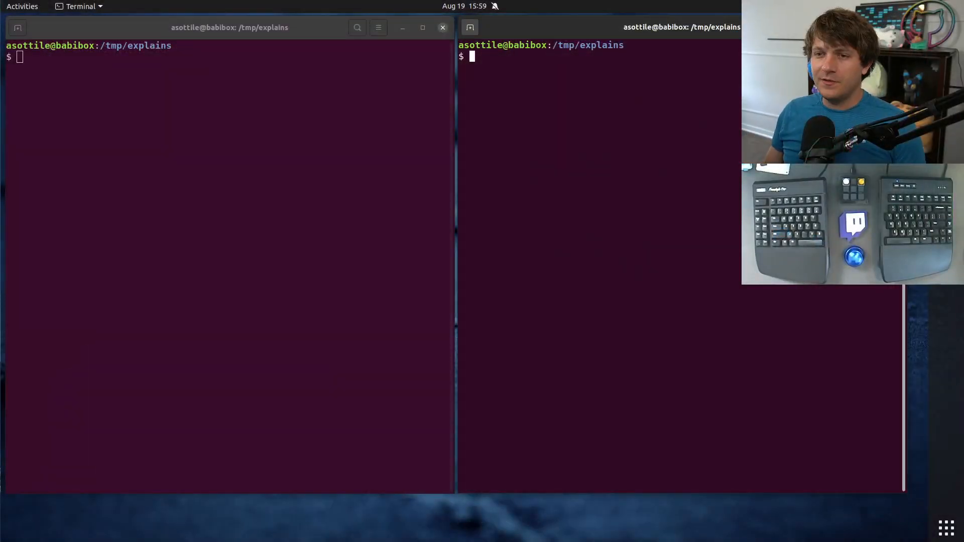
{"action": "type", "text": "python3"}
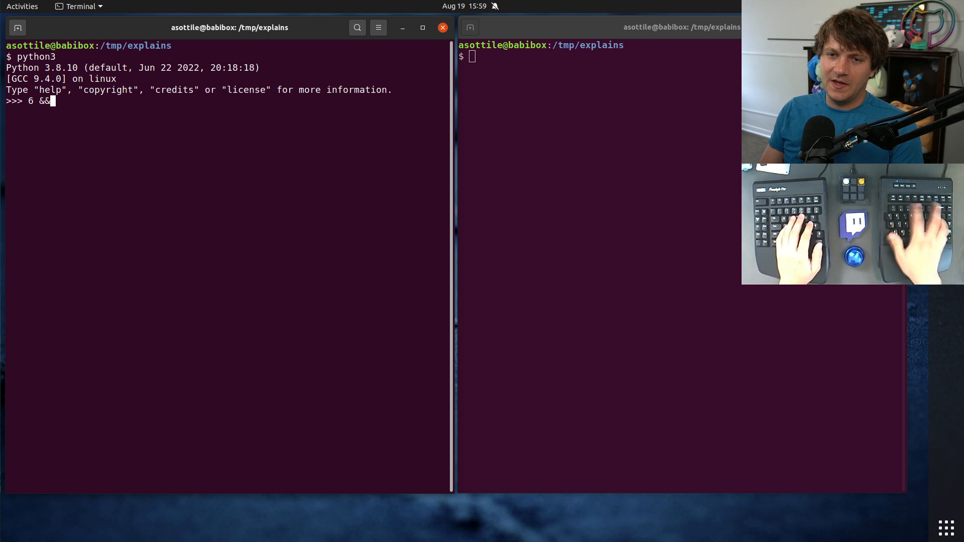
{"action": "key", "text": "Return"}
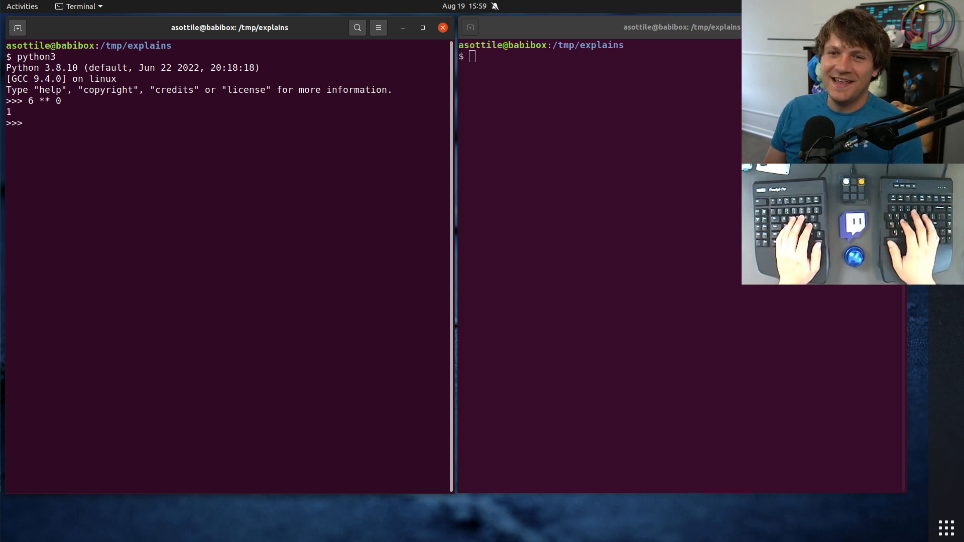
{"action": "type", "text": "109238091823"}
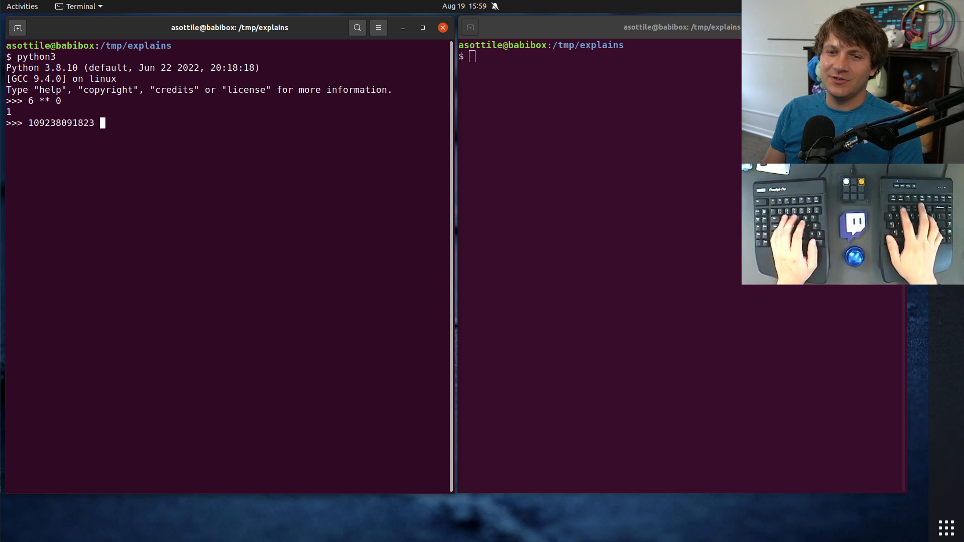
{"action": "type", "text": "**"}
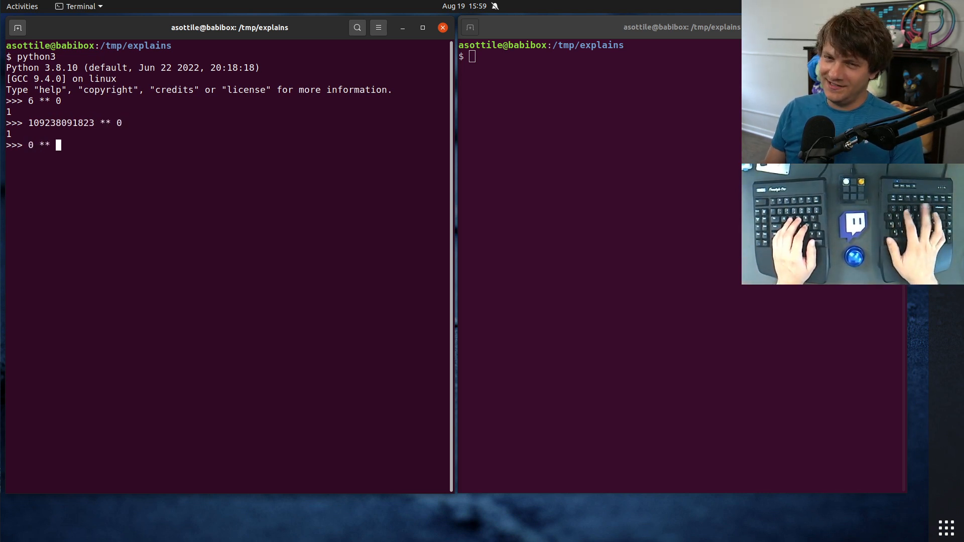
{"action": "key", "text": "Return"}
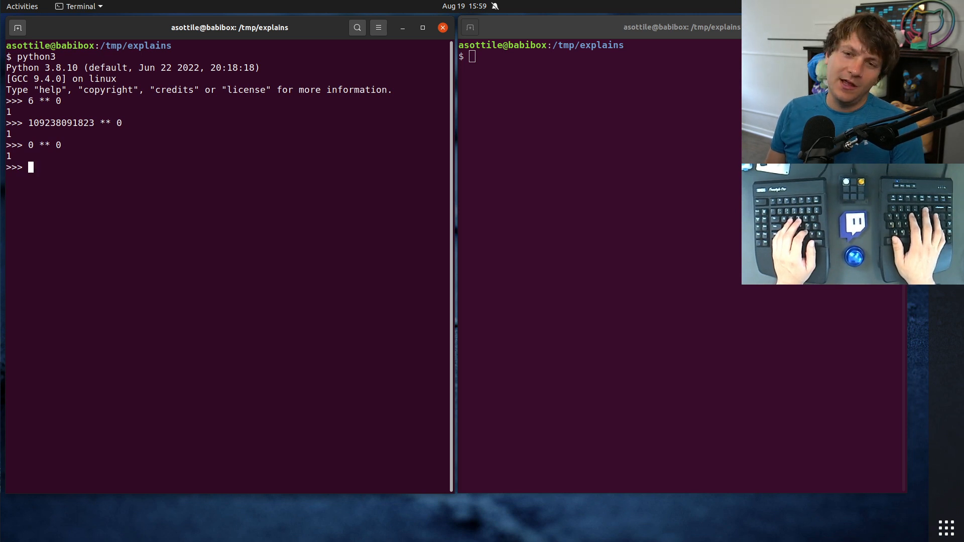
{"action": "type", "text": "-1 ** 0"}
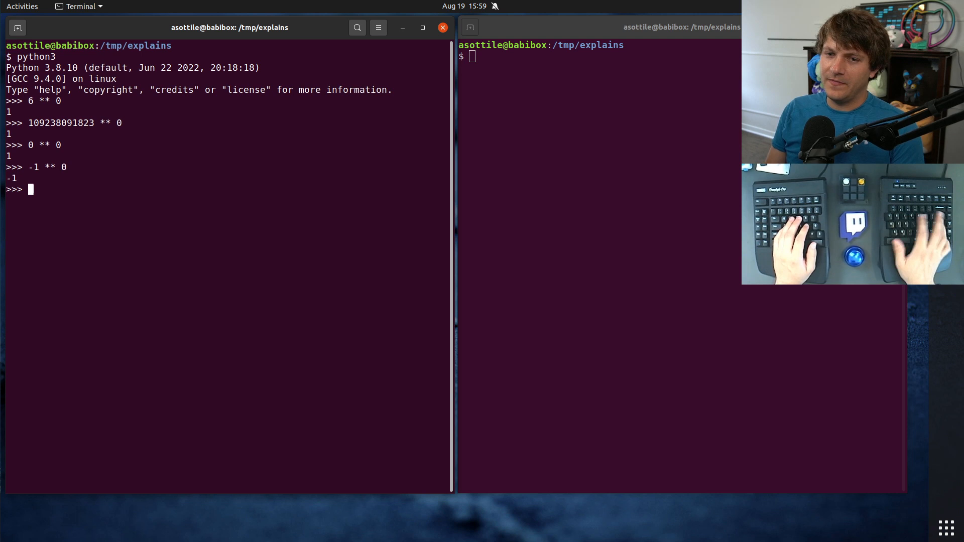
{"action": "type", "text": "-1 ** 0"}
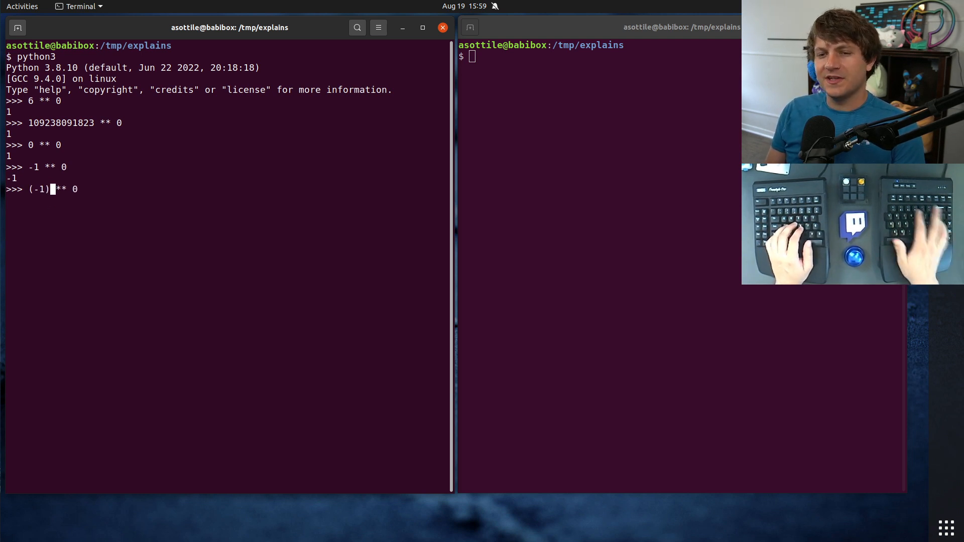
{"action": "key", "text": "Return"}
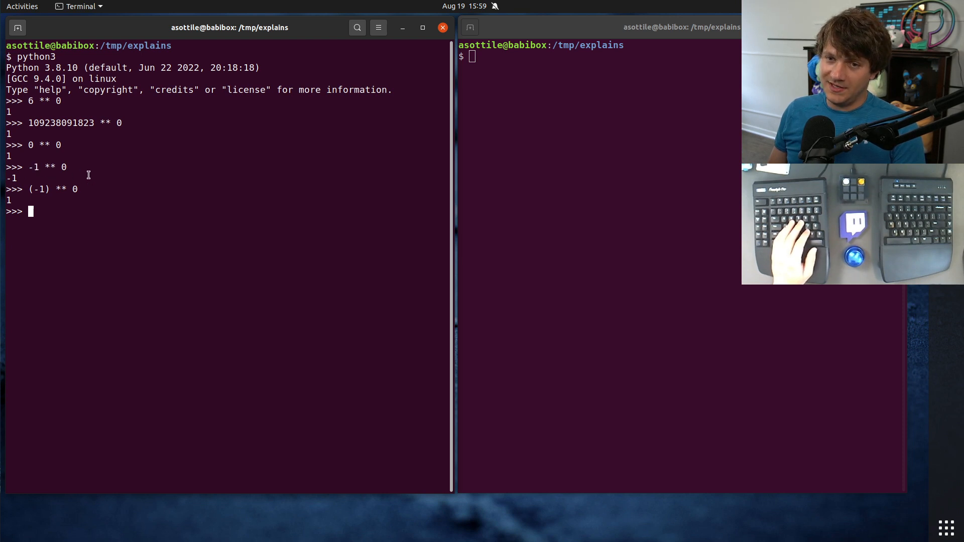
Exit Python, create and activate a 'venv' virtualenv, and pip install astpretty.
{"action": "key", "text": "ctrl+d"}
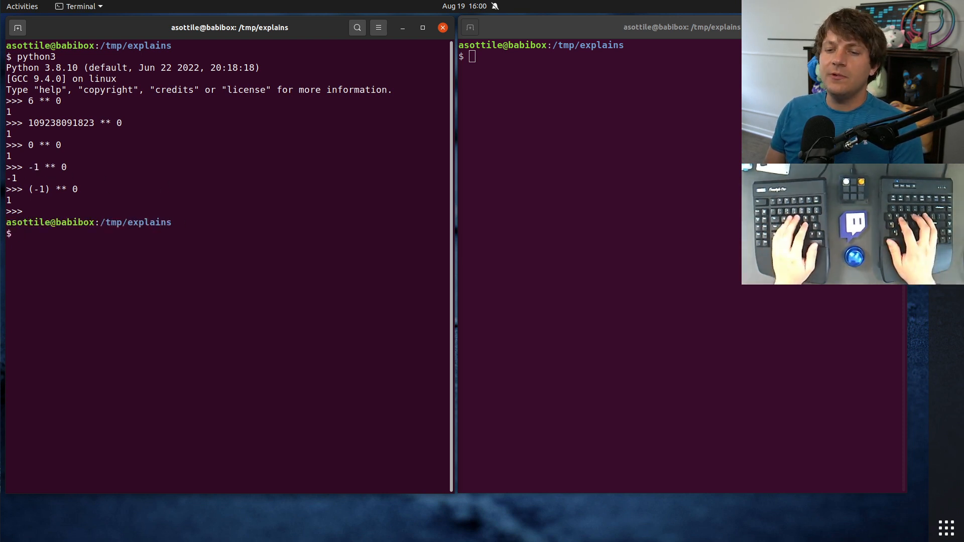
{"action": "type", "text": "virtualenv"}
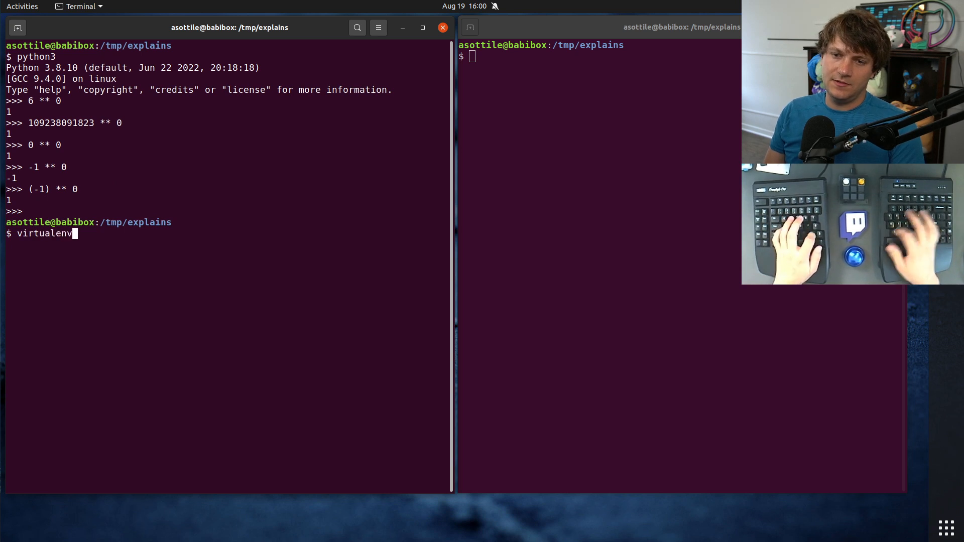
{"action": "key", "text": "Return"}
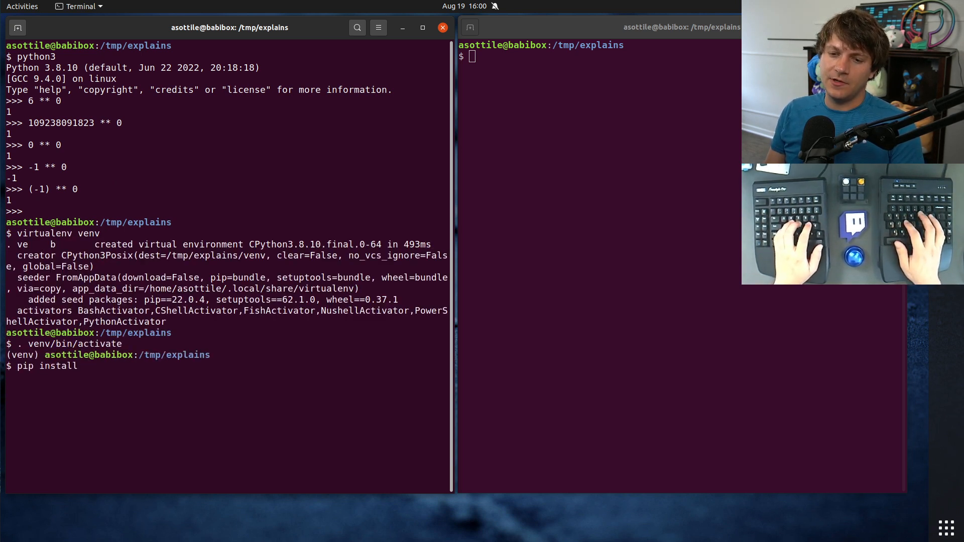
{"action": "type", "text": "astpretty"}
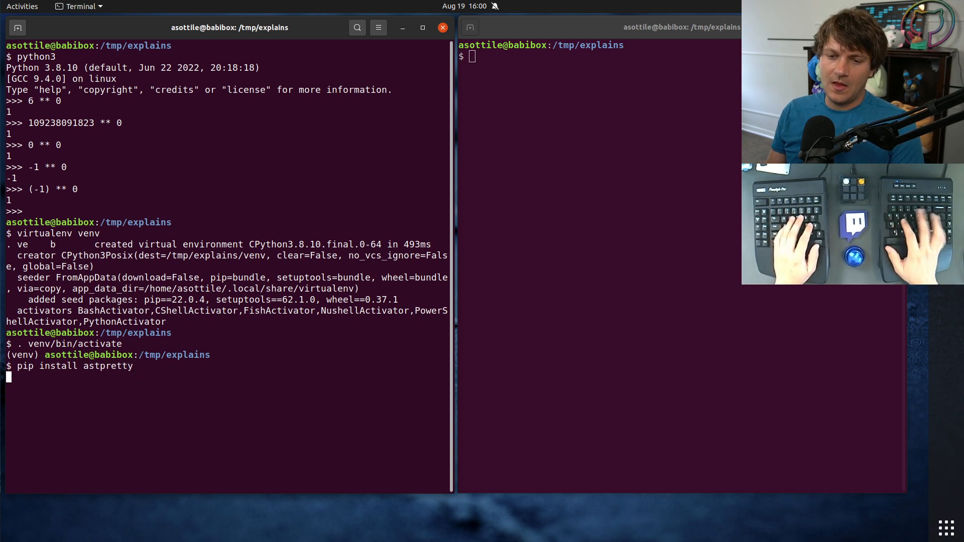
{"action": "key", "text": "Return"}
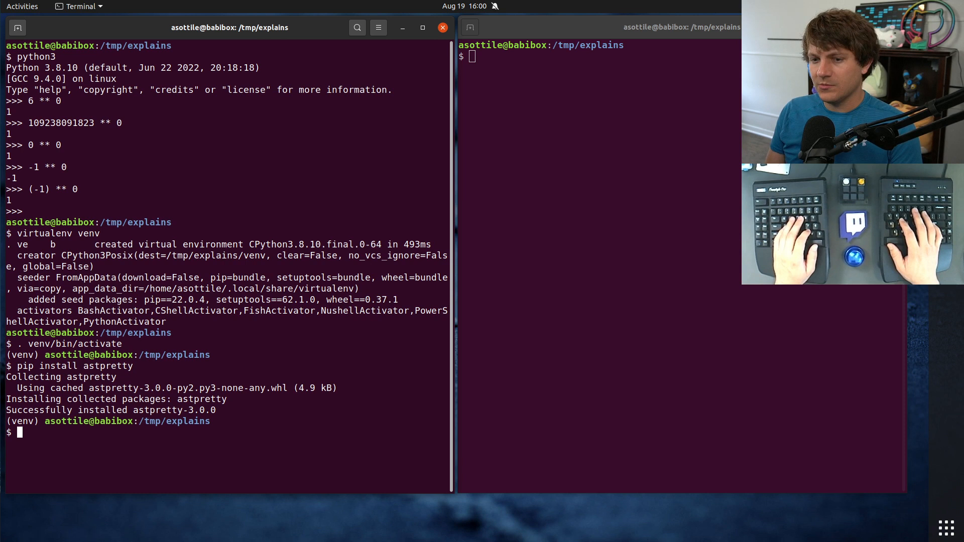
Dump the AST of '-1 ** 0' with astpretty /dev/stdin via a <<< here-string.
{"action": "type", "text": "astp"}
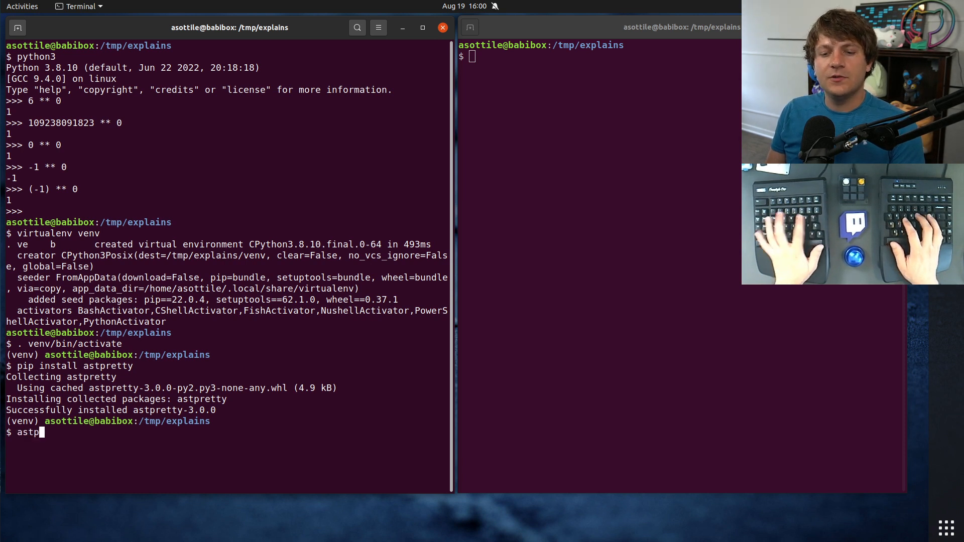
{"action": "type", "text": "retty /dev/st"}
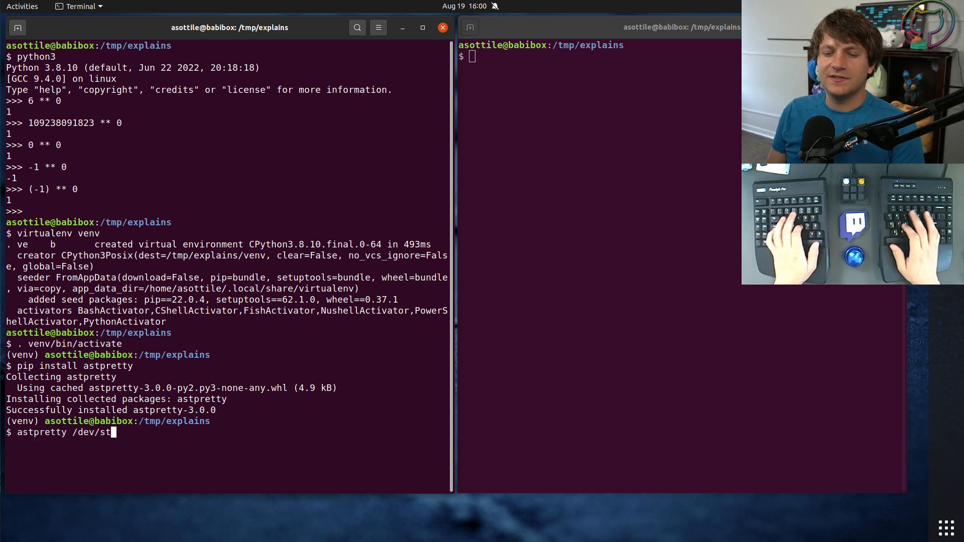
{"action": "type", "text": "din << '"}
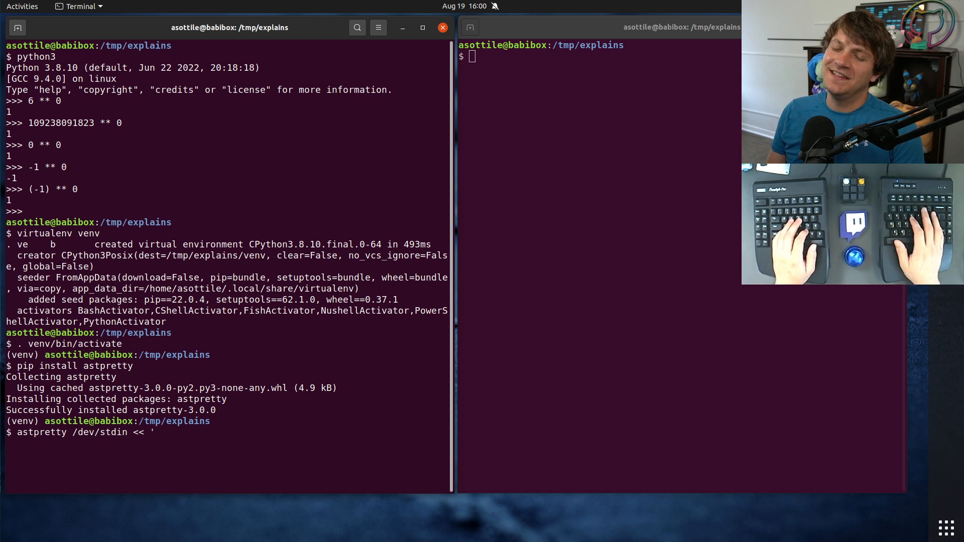
{"action": "type", "text": "-1 ** 0"}
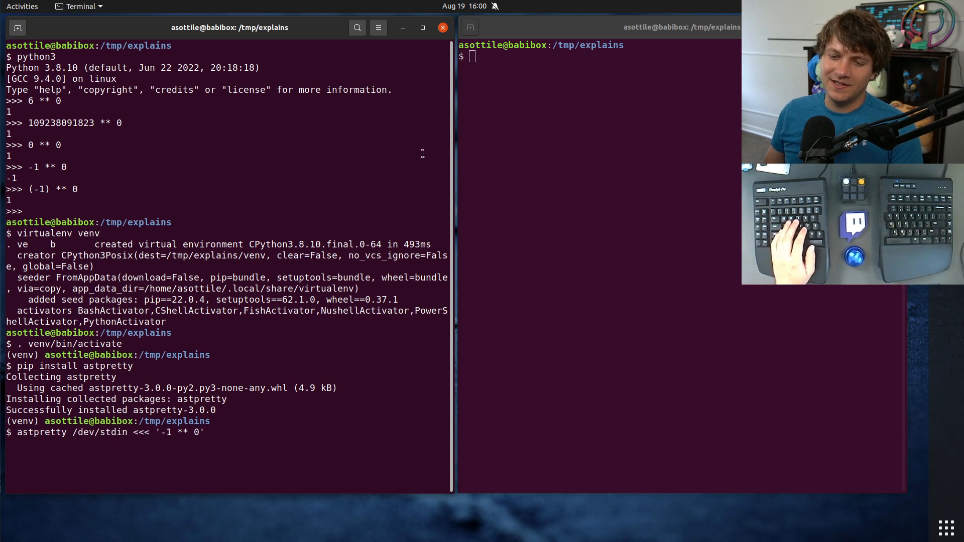
{"action": "mouse_move", "coordinate": [348, 411]}
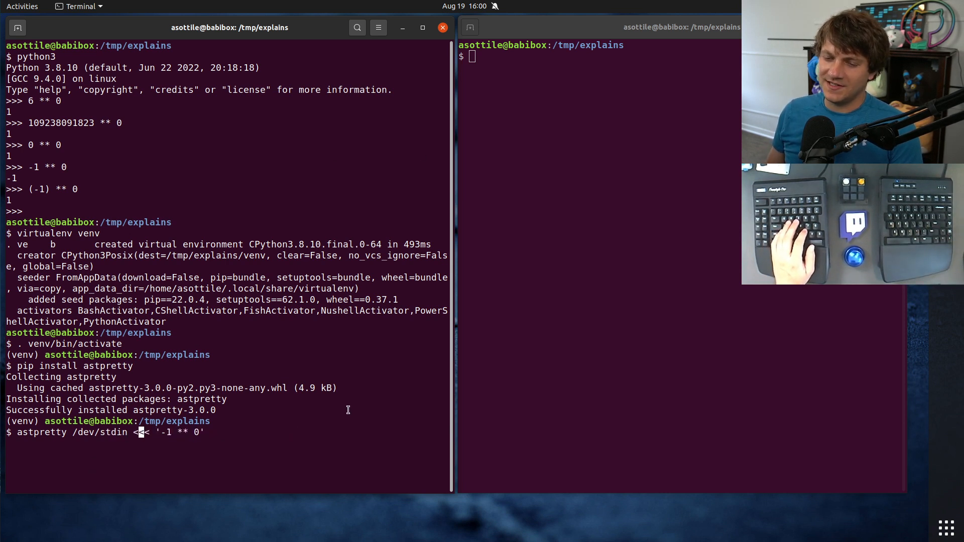
{"action": "type", "text": "<"}
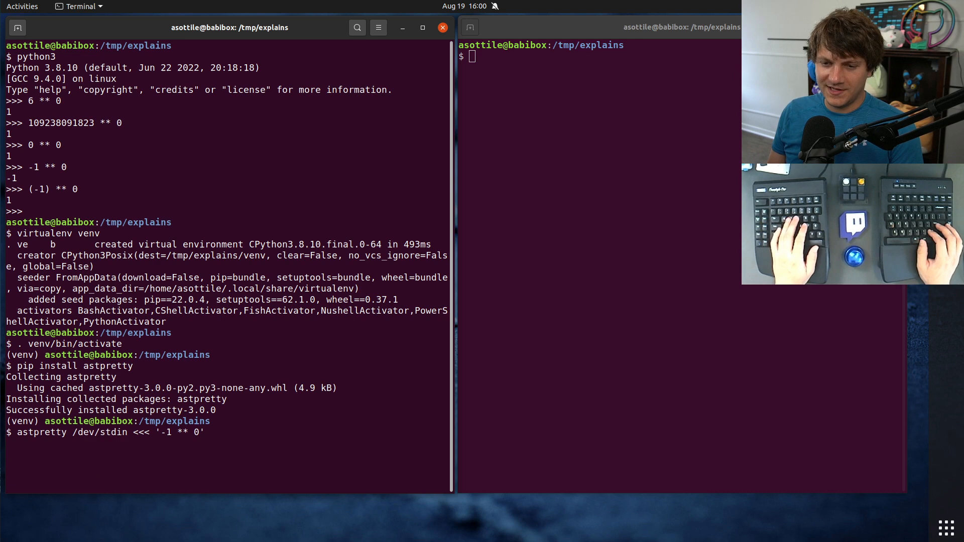
{"action": "key", "text": "Return"}
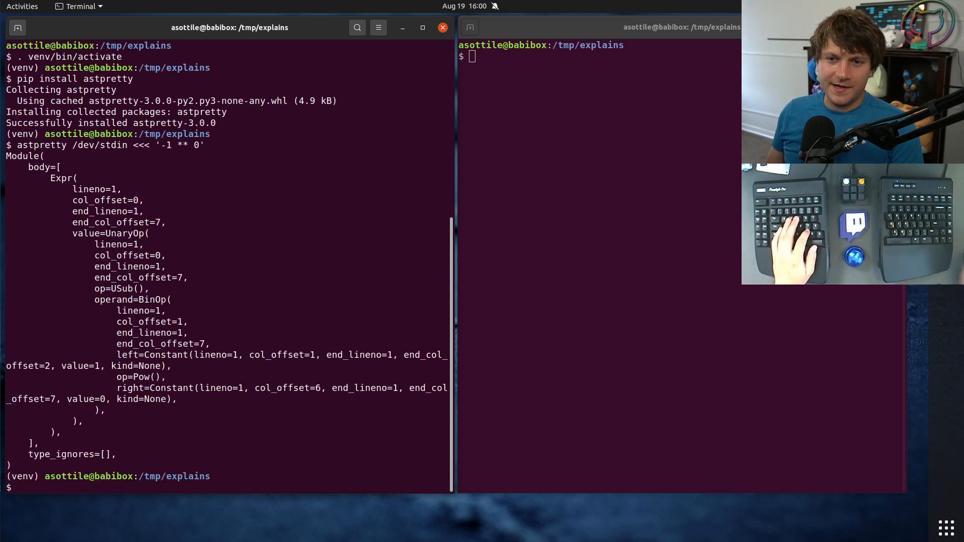
{"action": "key", "text": "Up"}
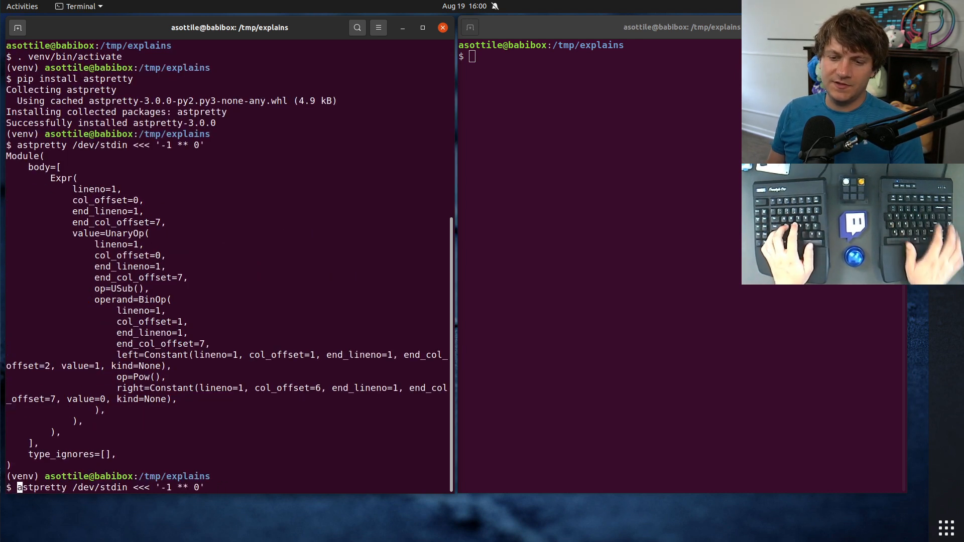
Rerun the astpretty dump of '-1 ** 0' with --no-show-offsets for a compact tree.
{"action": "type", "text": "--no-show"}
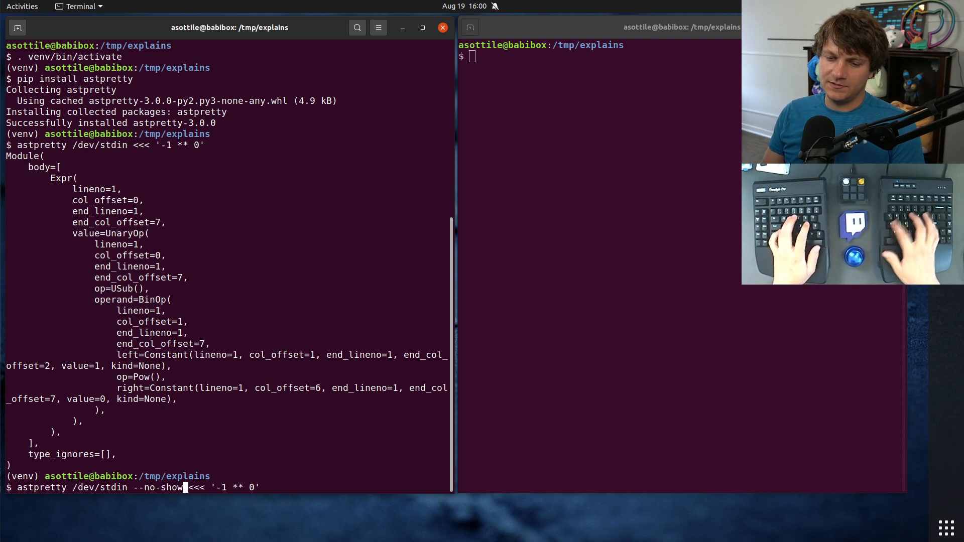
{"action": "key", "text": "Return"}
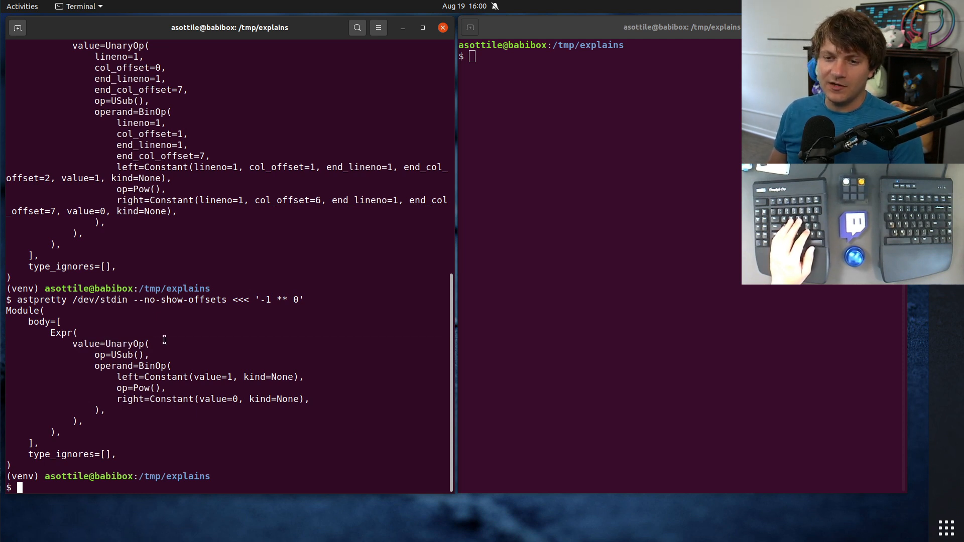
{"action": "mouse_move", "coordinate": [206, 385]}
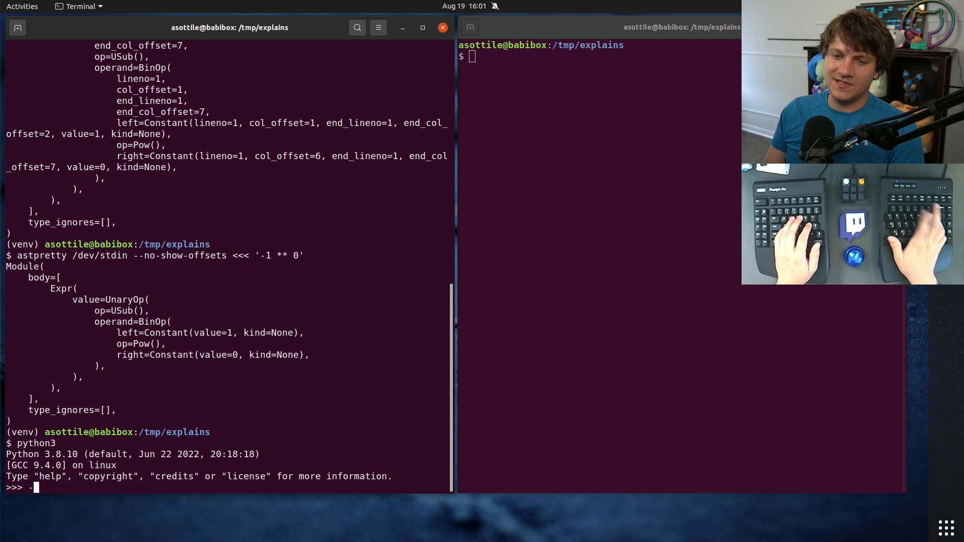
Evaluate -(1**0) and 1**0 in the REPL, then scroll up through the output.
{"action": "type", "text": "(1**0)"}
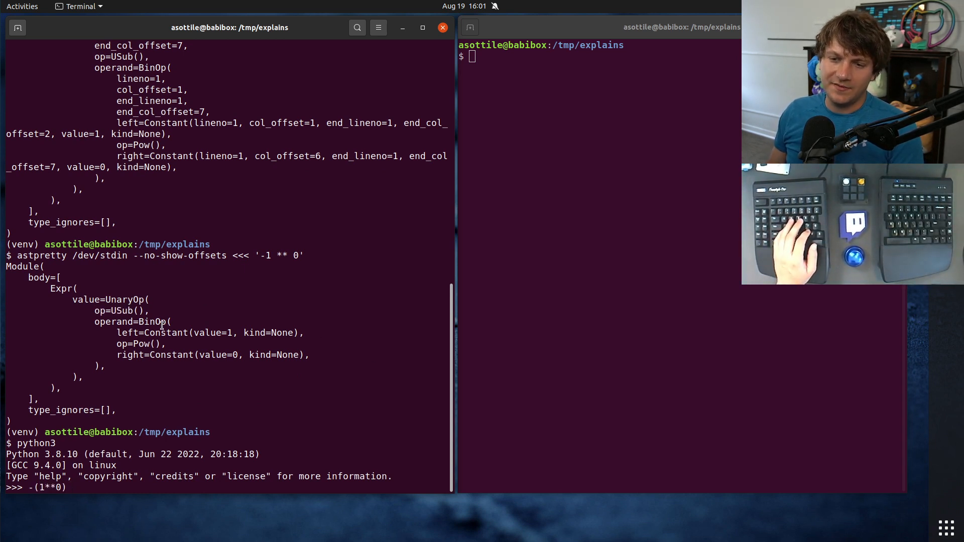
{"action": "double_click", "coordinate": [134, 343]}
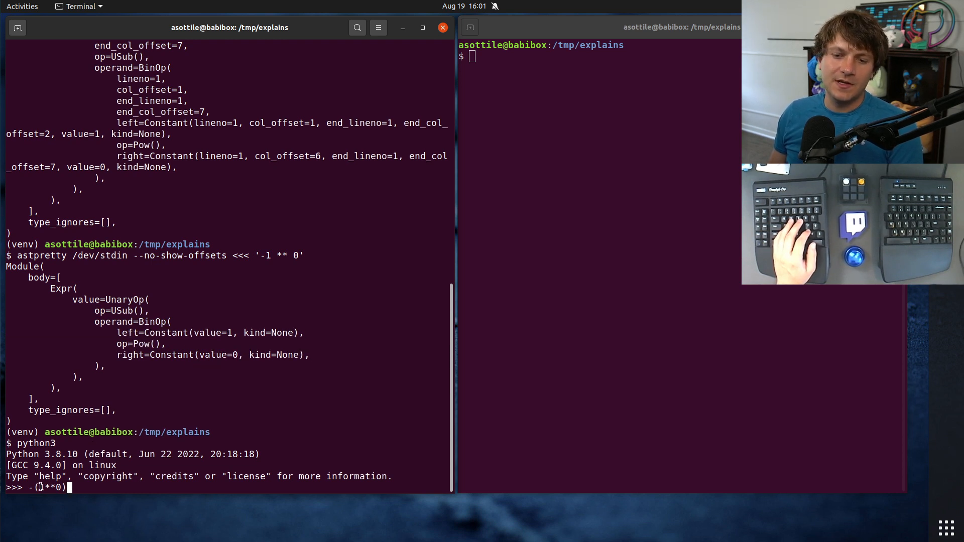
{"action": "key", "text": "Return"}
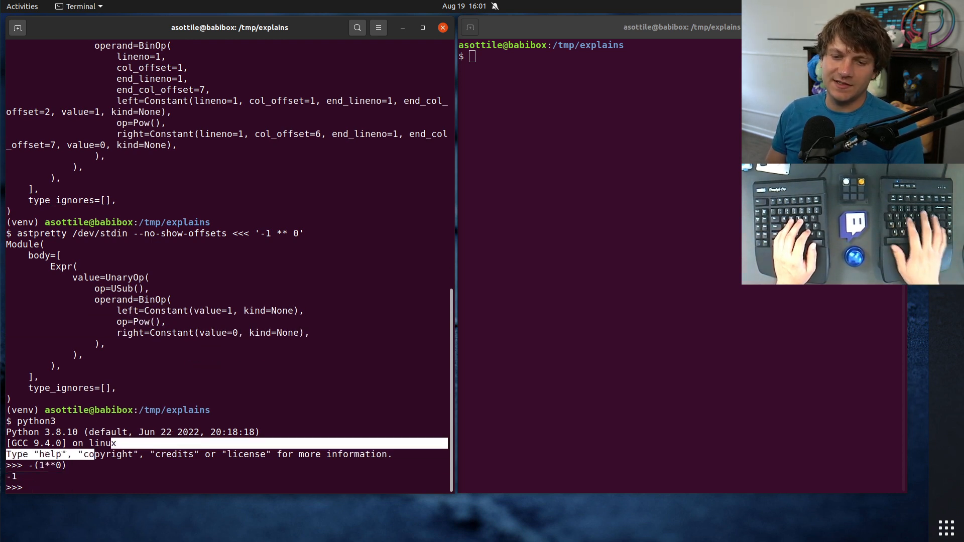
{"action": "type", "text": "1**0"}
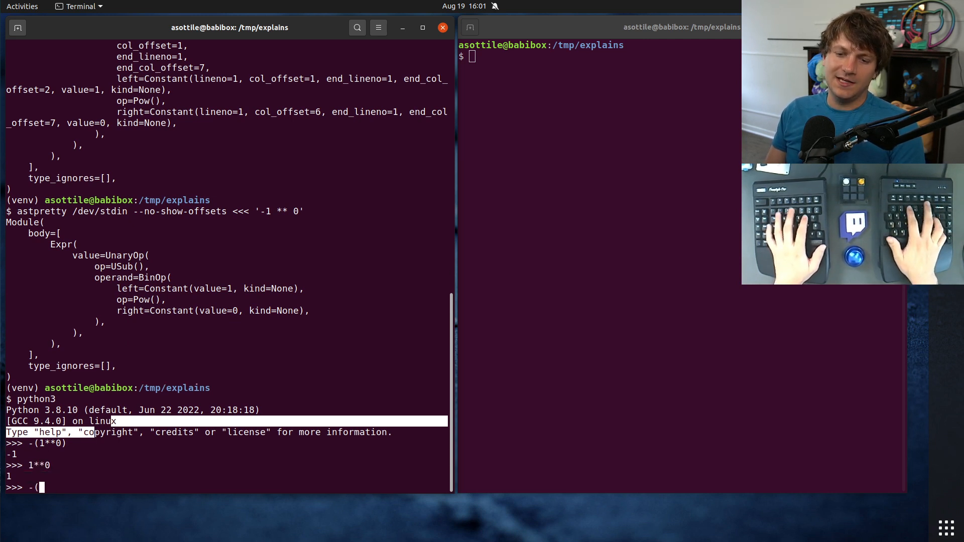
{"action": "key", "text": "Return"}
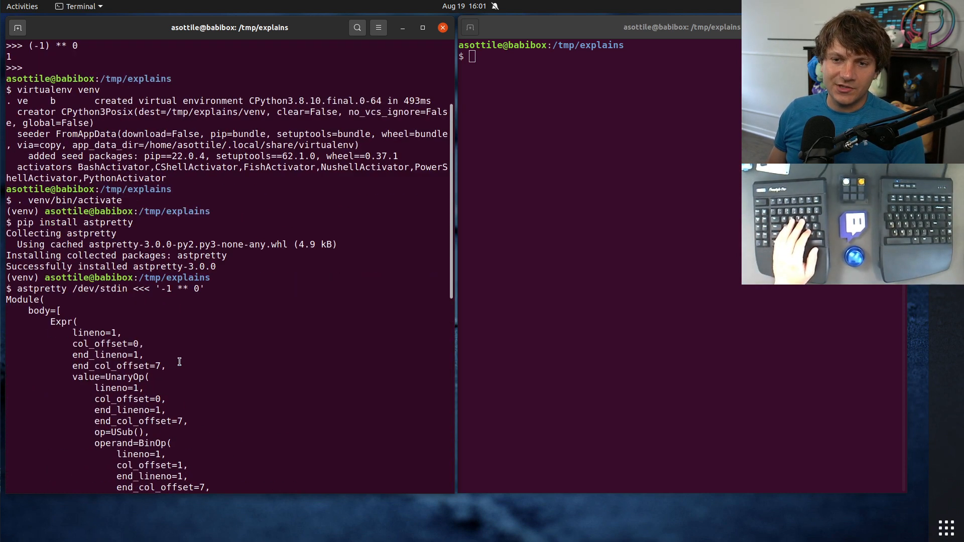
{"action": "scroll", "scroll_direction": "up", "scroll_amount": 3}
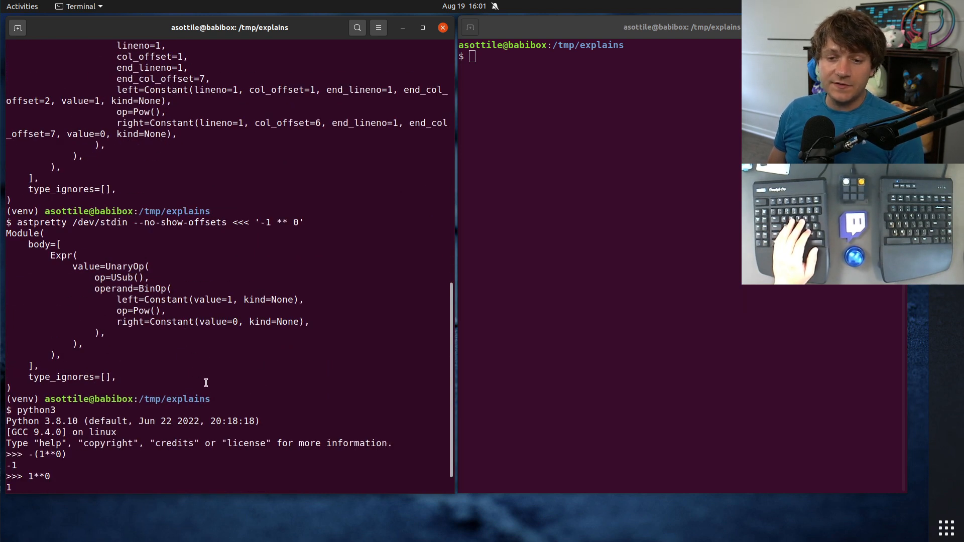
{"action": "mouse_move", "coordinate": [211, 364]}
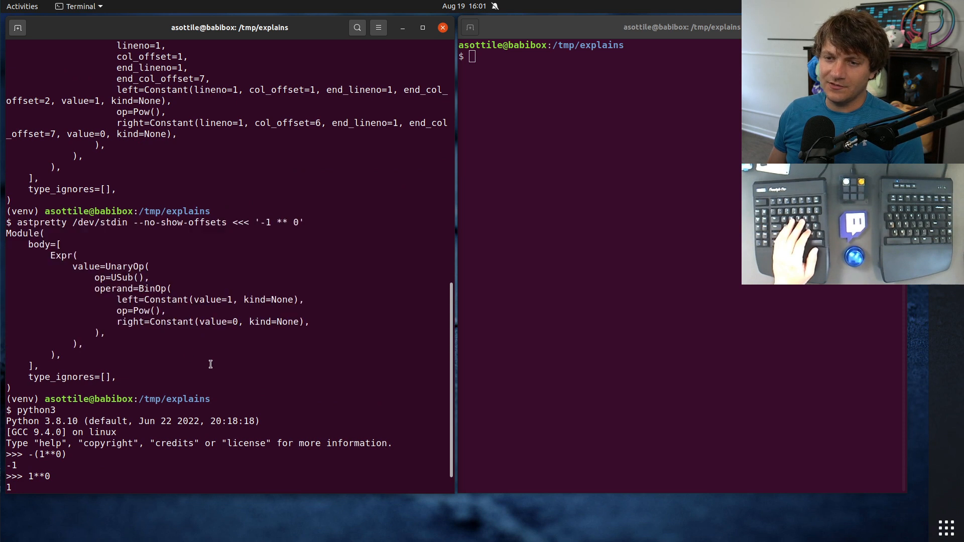
{"action": "mouse_move", "coordinate": [140, 277]}
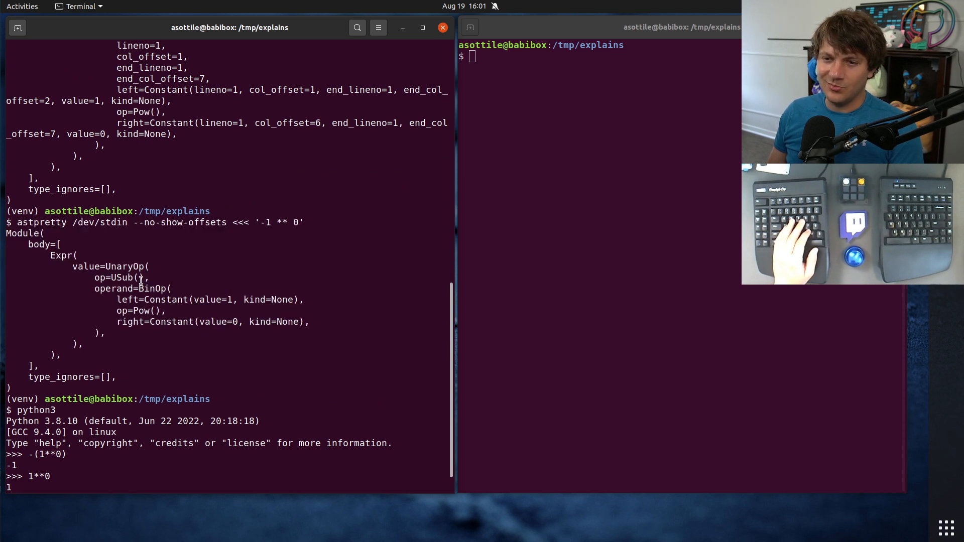